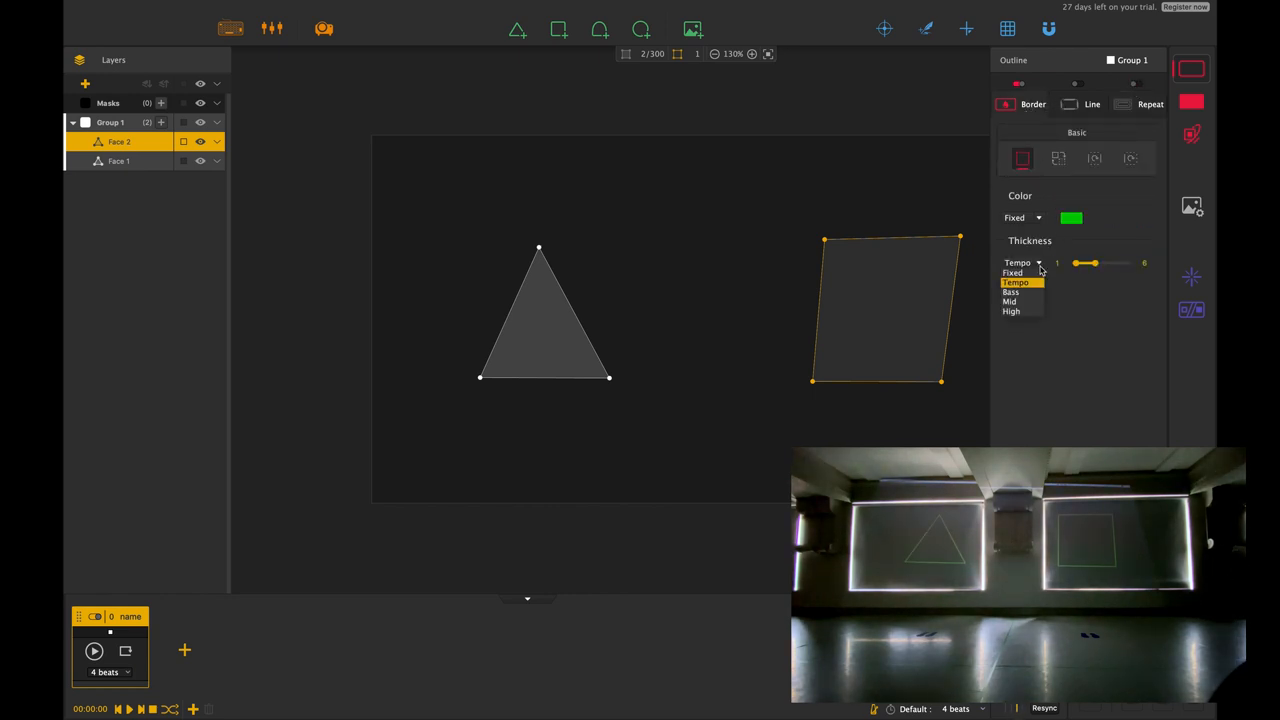
- Keep the green outline thickness at a fixed maximum value for both shapes
{"action": "left_click", "coordinate": [1012, 272]}
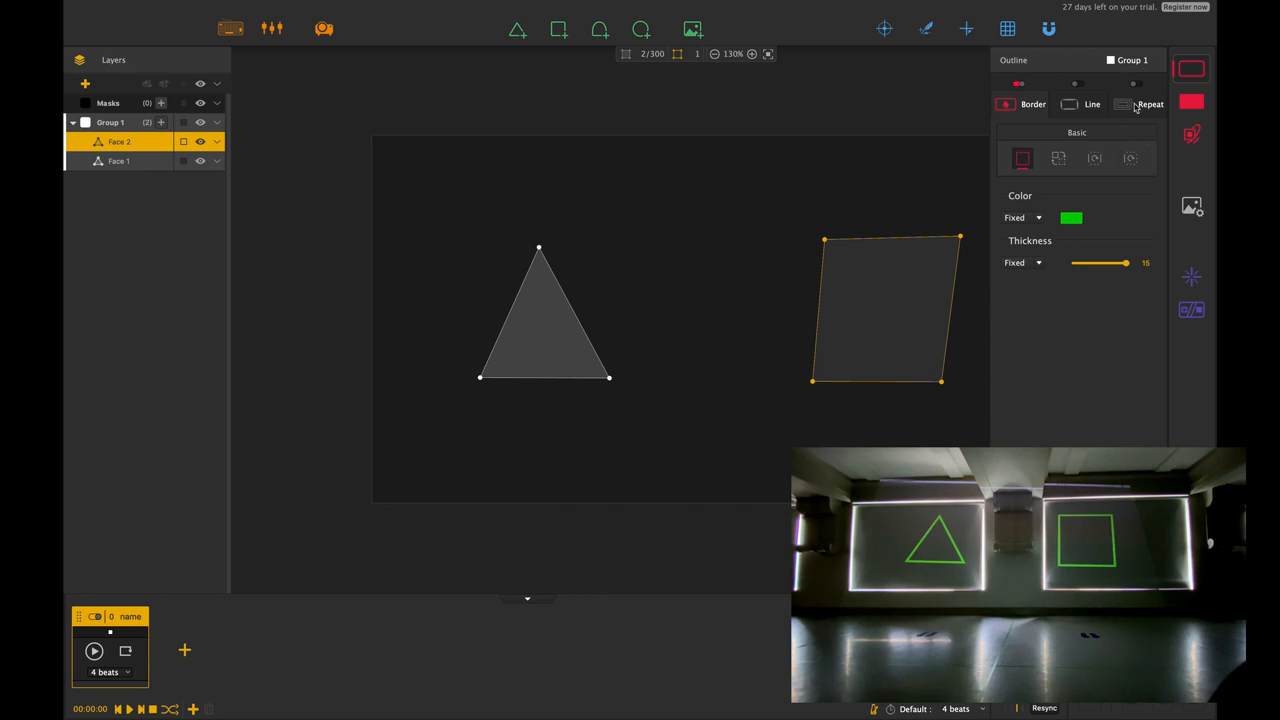
{"action": "left_click", "coordinate": [1150, 104]}
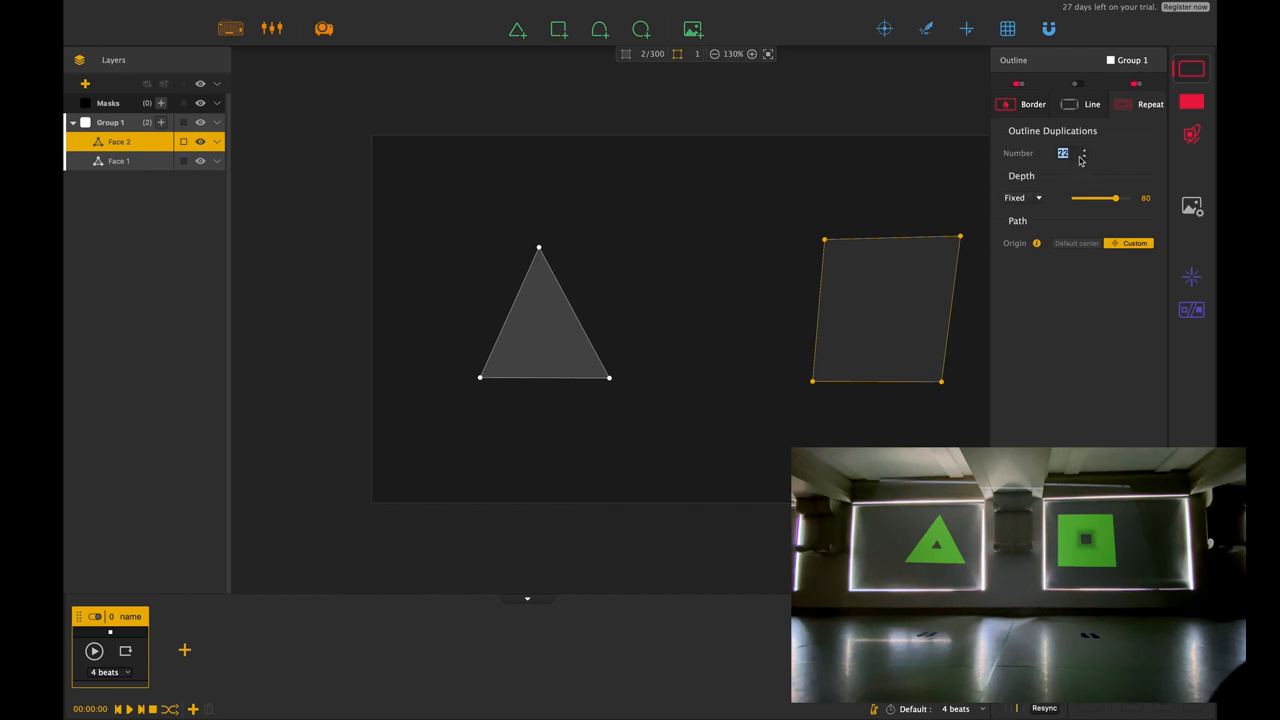
- Set 8 outline duplications with the depth slider pushed to maximum
{"action": "type", "text": "8"}
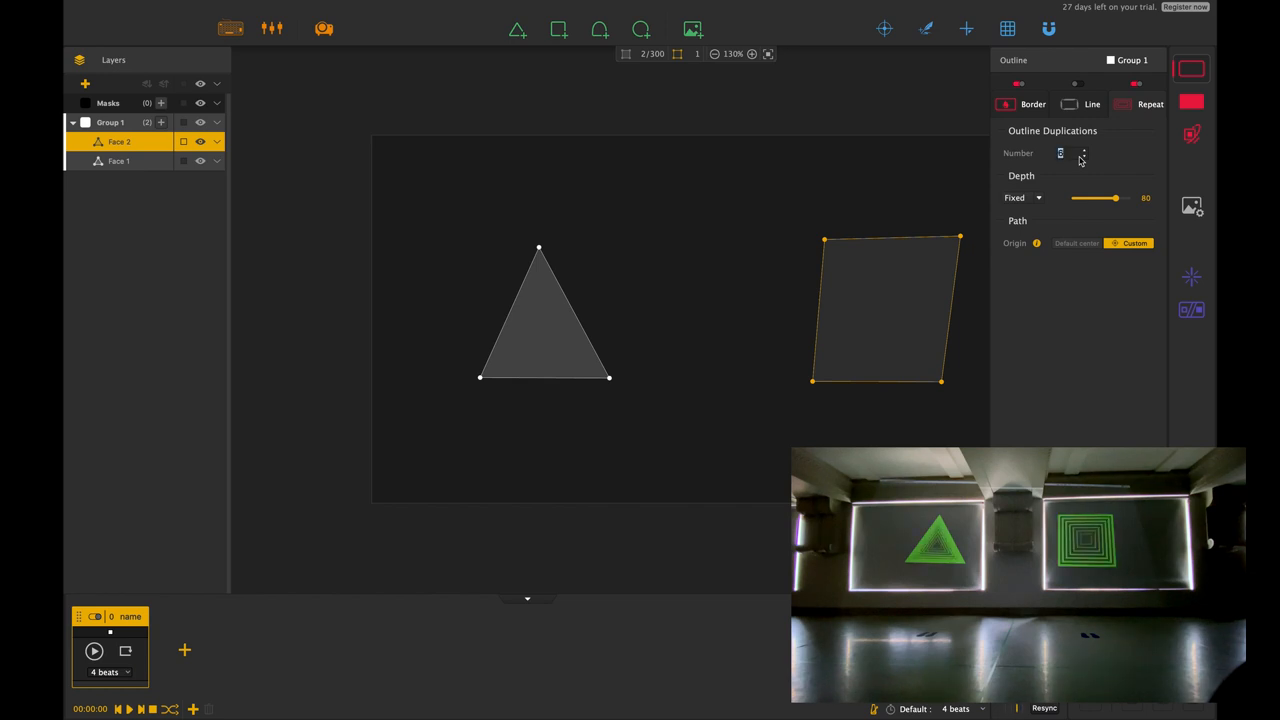
{"action": "mouse_move", "coordinate": [1062, 178]}
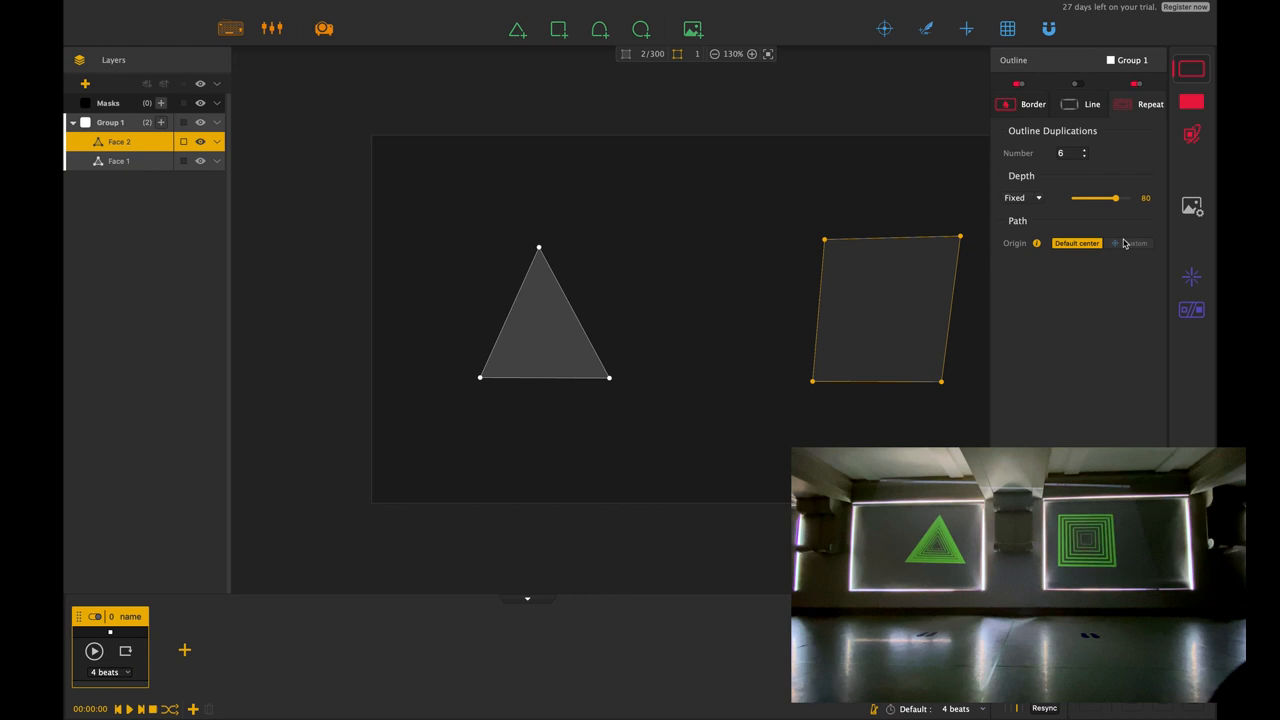
{"action": "left_click_drag", "start_coordinate": [1124, 198], "coordinate": [1108, 198]}
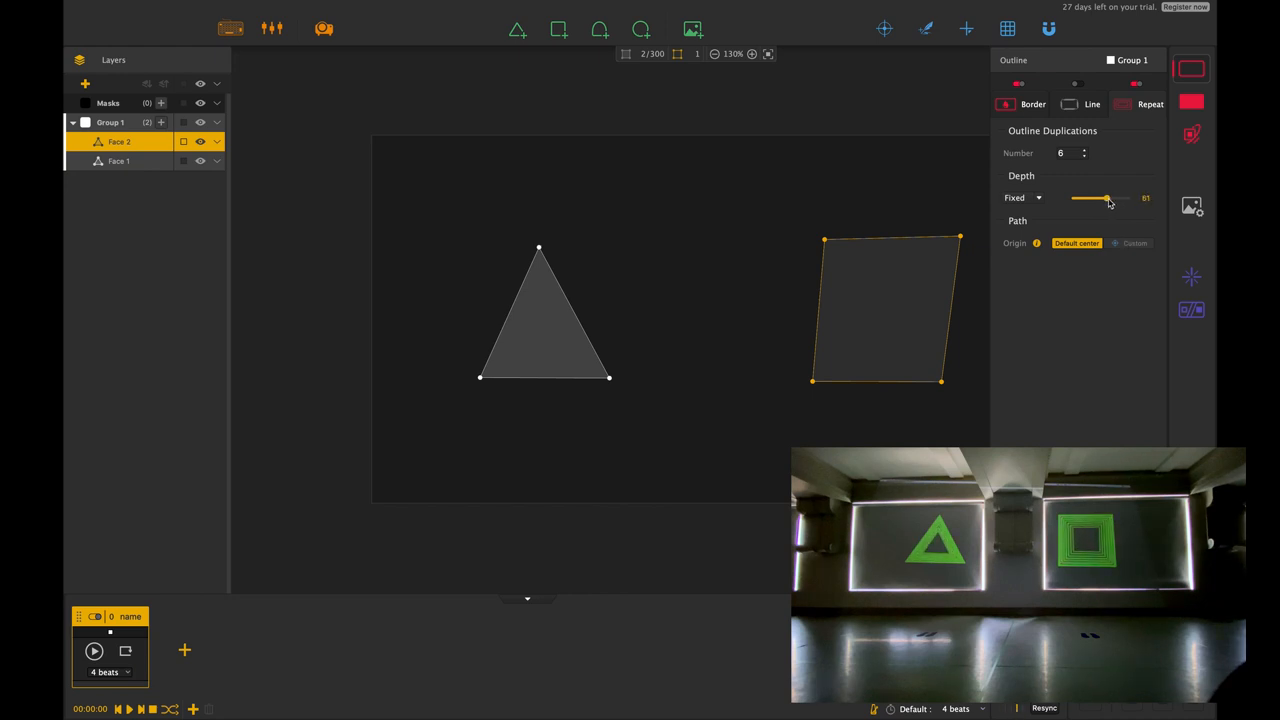
{"action": "left_click_drag", "start_coordinate": [1106, 198], "coordinate": [1124, 198]}
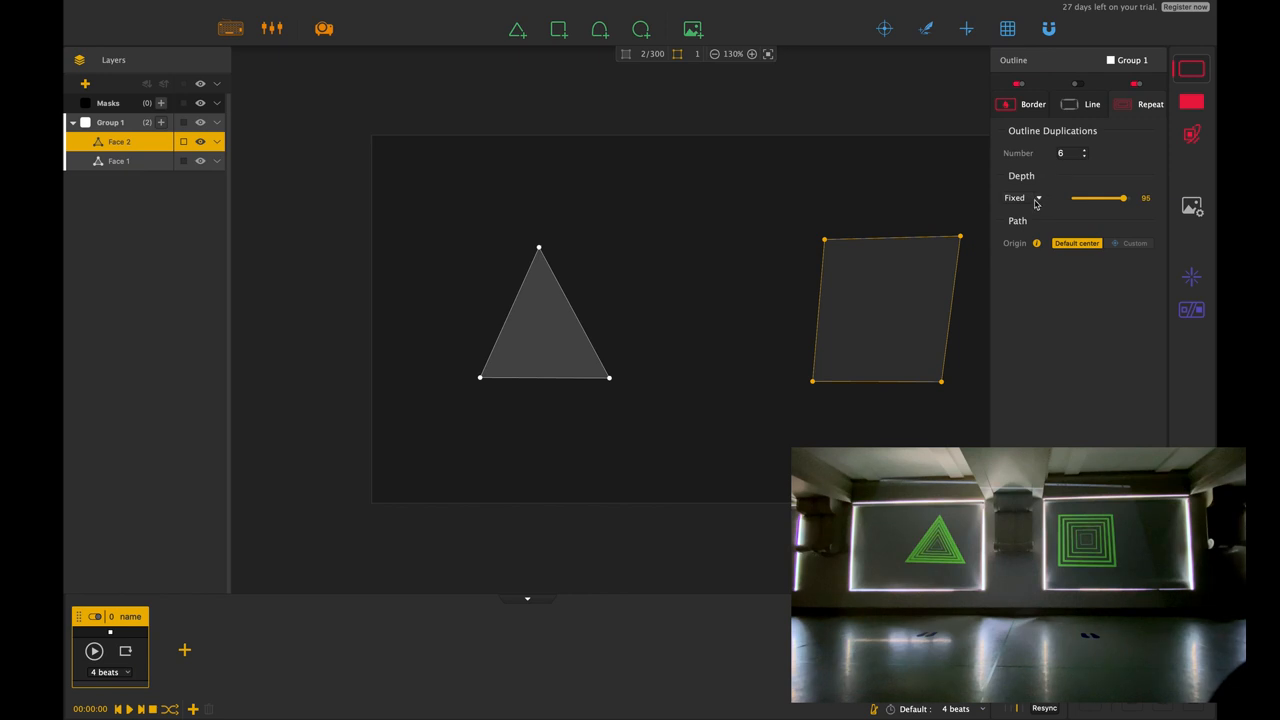
- Try Tempo, Bass, High and Fixed depth modes, settling on Tempo pulsing
{"action": "left_click", "coordinate": [1036, 198]}
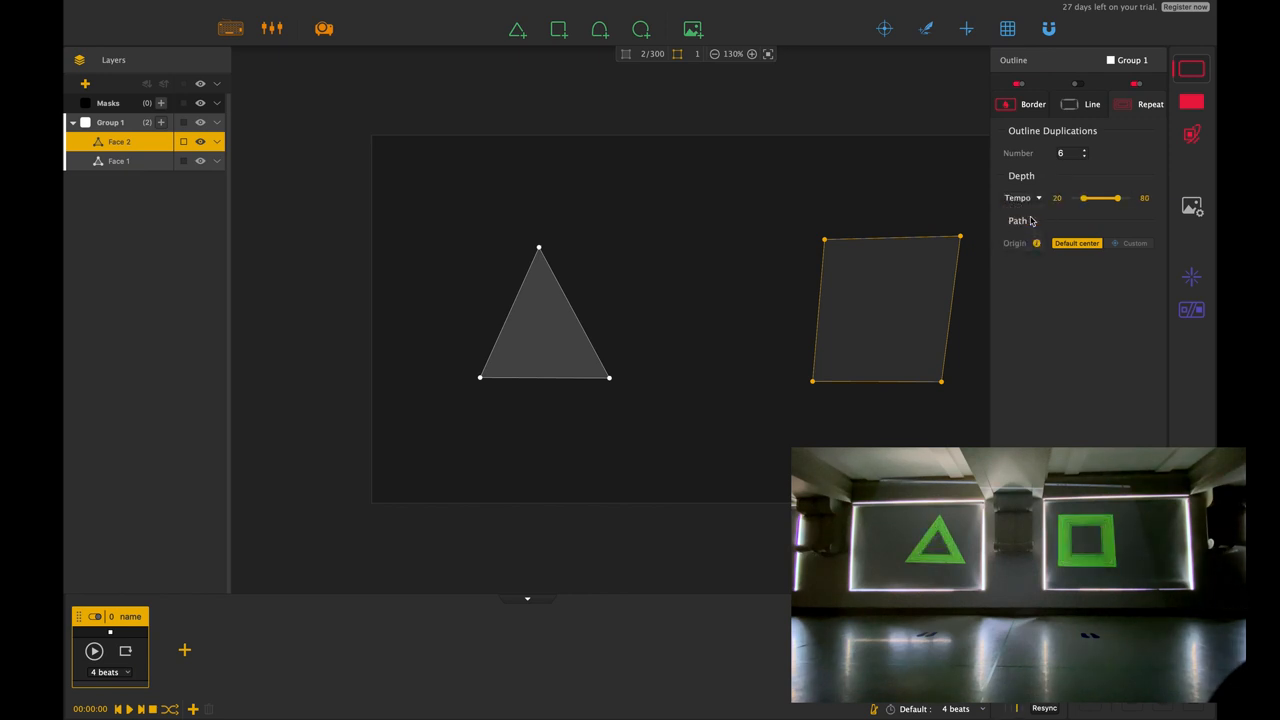
{"action": "mouse_move", "coordinate": [1032, 222]}
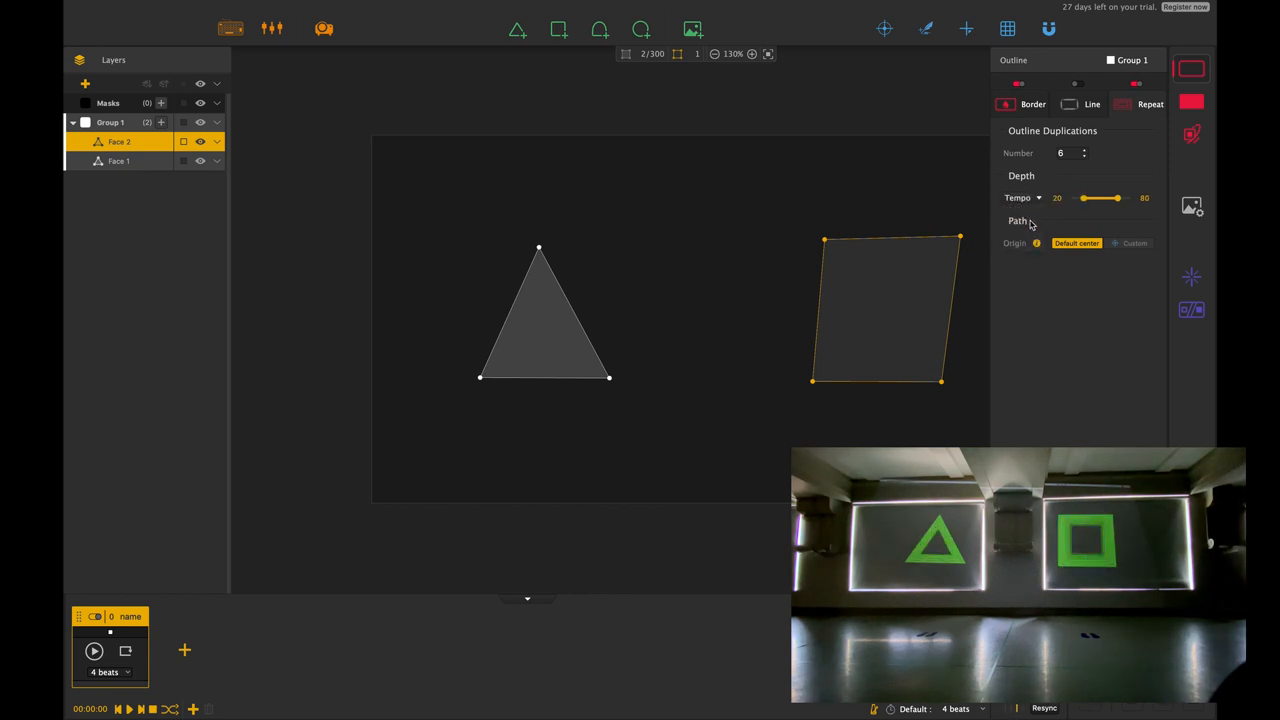
{"action": "left_click", "coordinate": [1020, 198]}
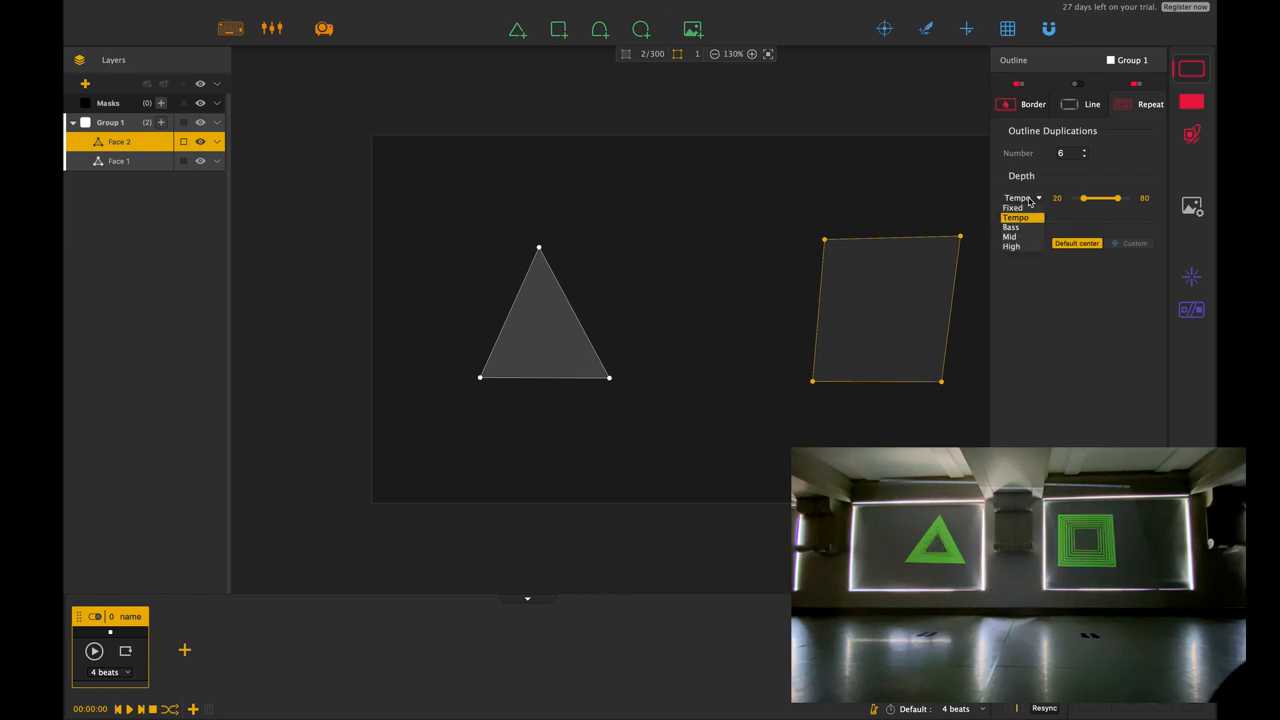
{"action": "left_click", "coordinate": [1012, 228]}
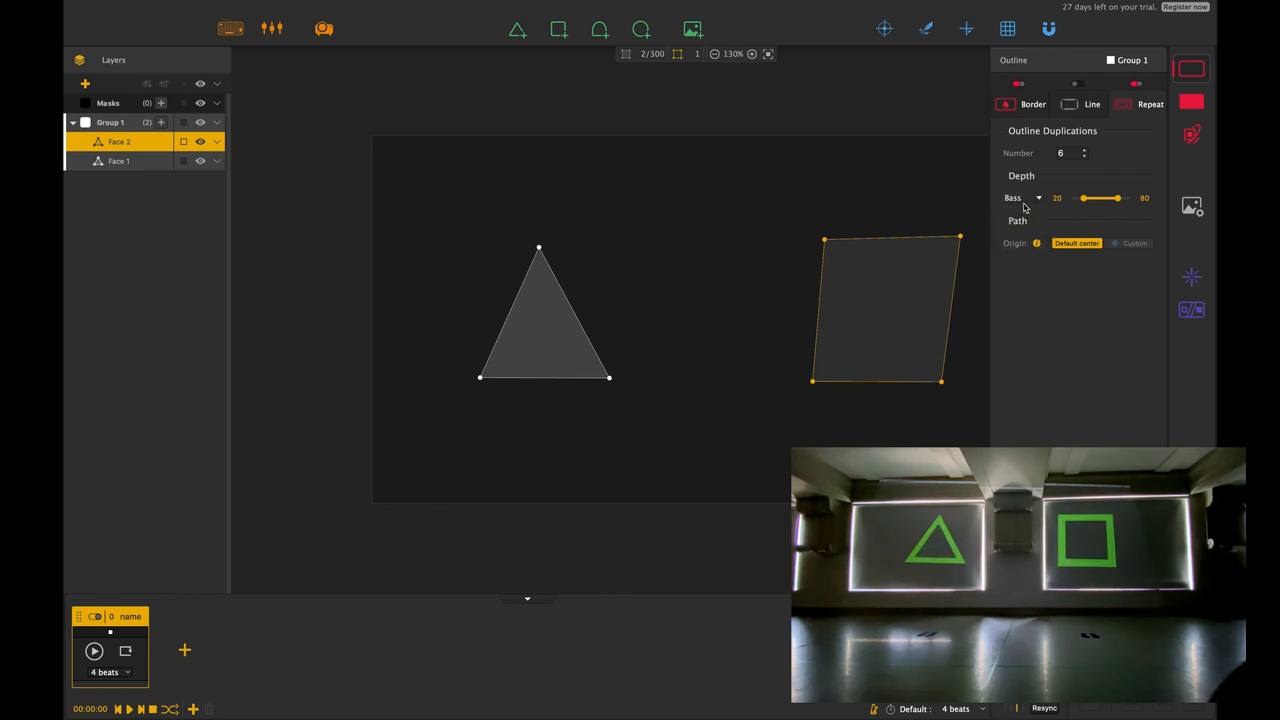
{"action": "left_click", "coordinate": [1020, 198]}
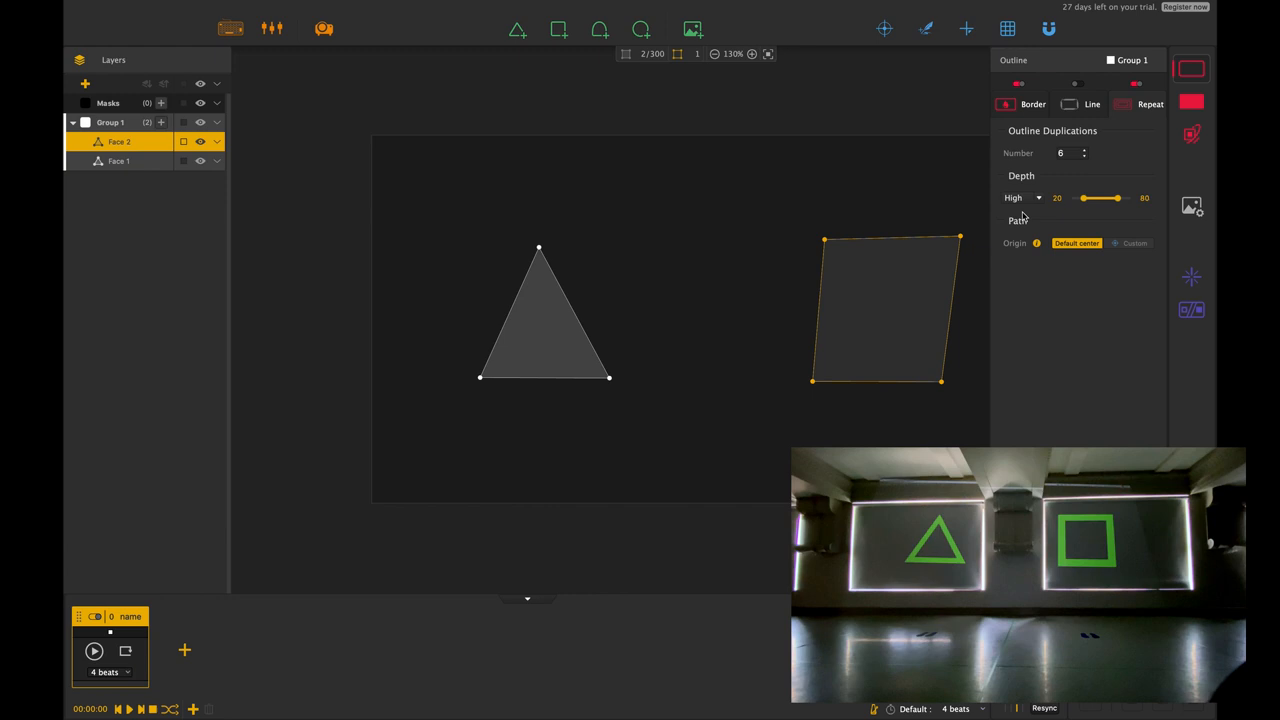
{"action": "left_click", "coordinate": [1020, 198]}
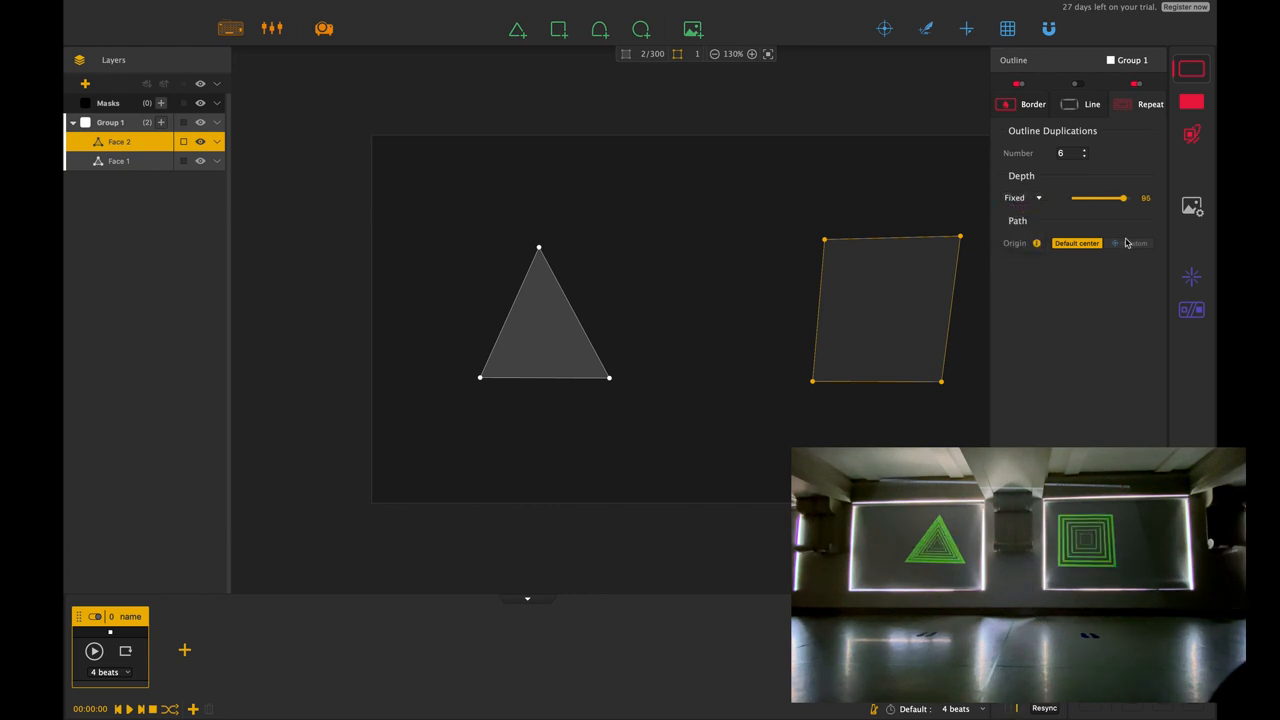
{"action": "left_click", "coordinate": [1022, 198]}
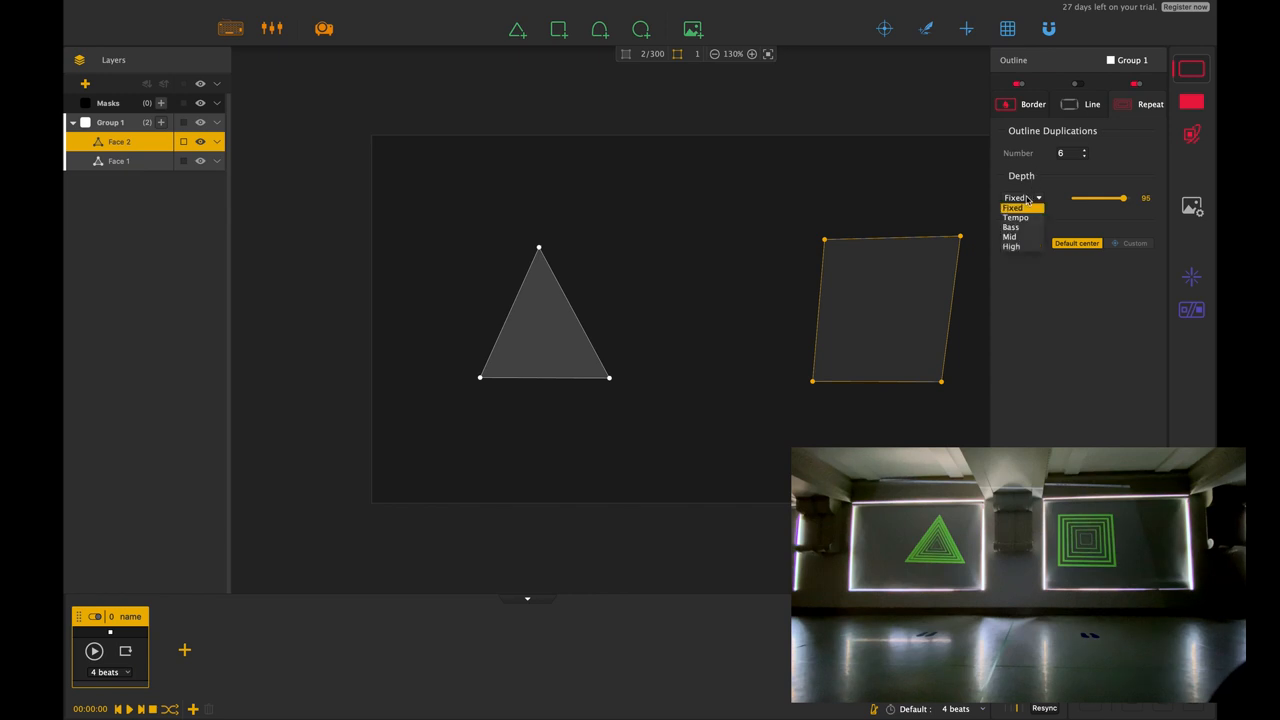
{"action": "left_click", "coordinate": [1092, 104]}
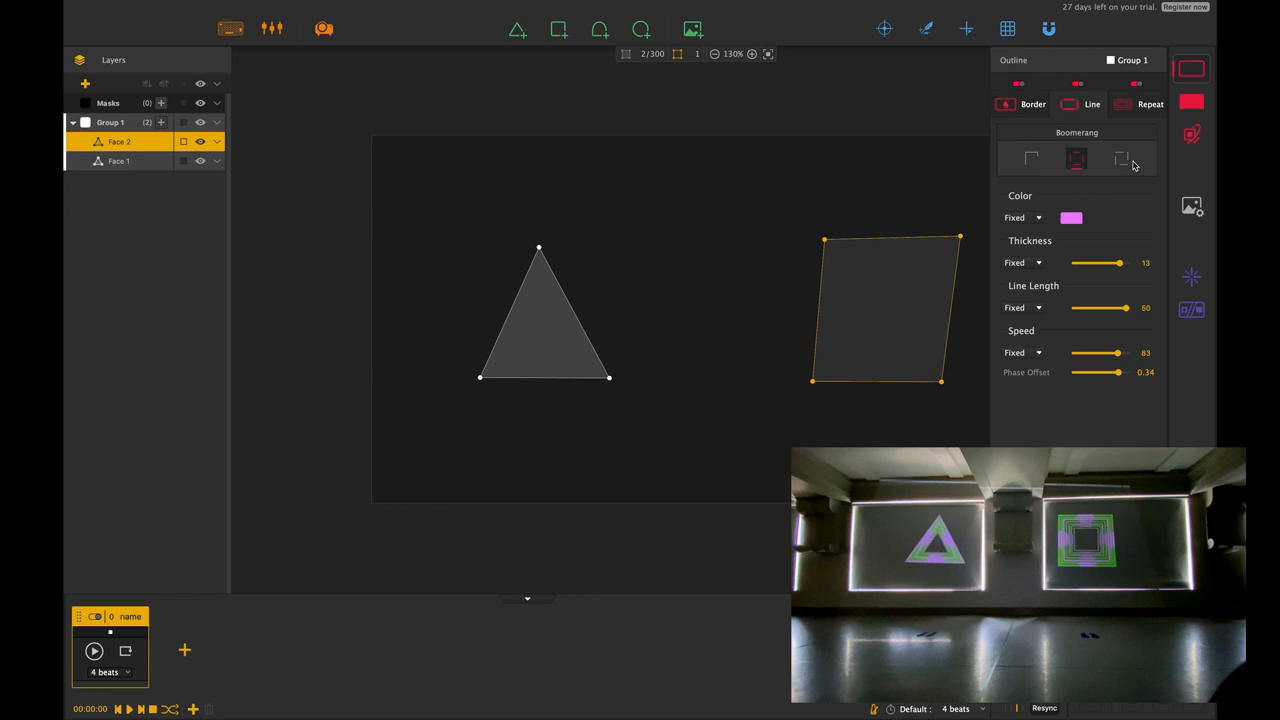
- Make the pink line thinner with tempo-pulsing thickness, try Yoyo then keep Boomerang motion
{"action": "left_click", "coordinate": [1122, 158]}
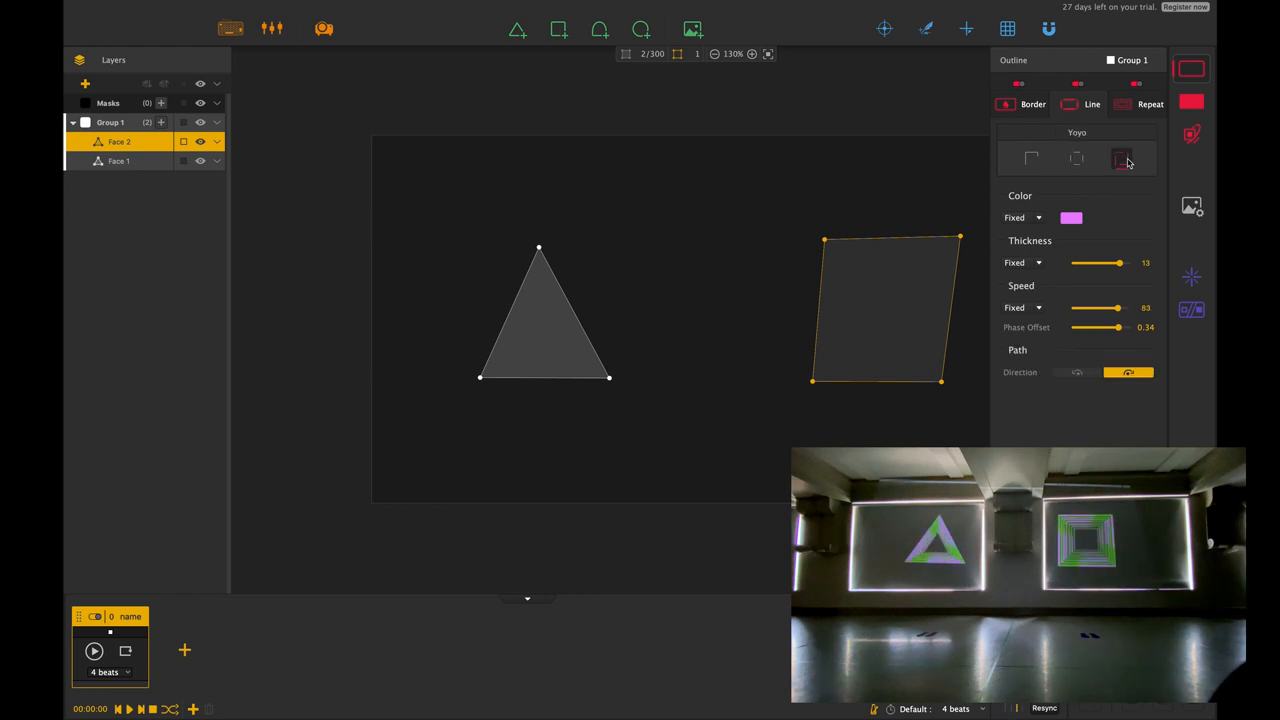
{"action": "left_click_drag", "start_coordinate": [1120, 262], "coordinate": [1090, 262]}
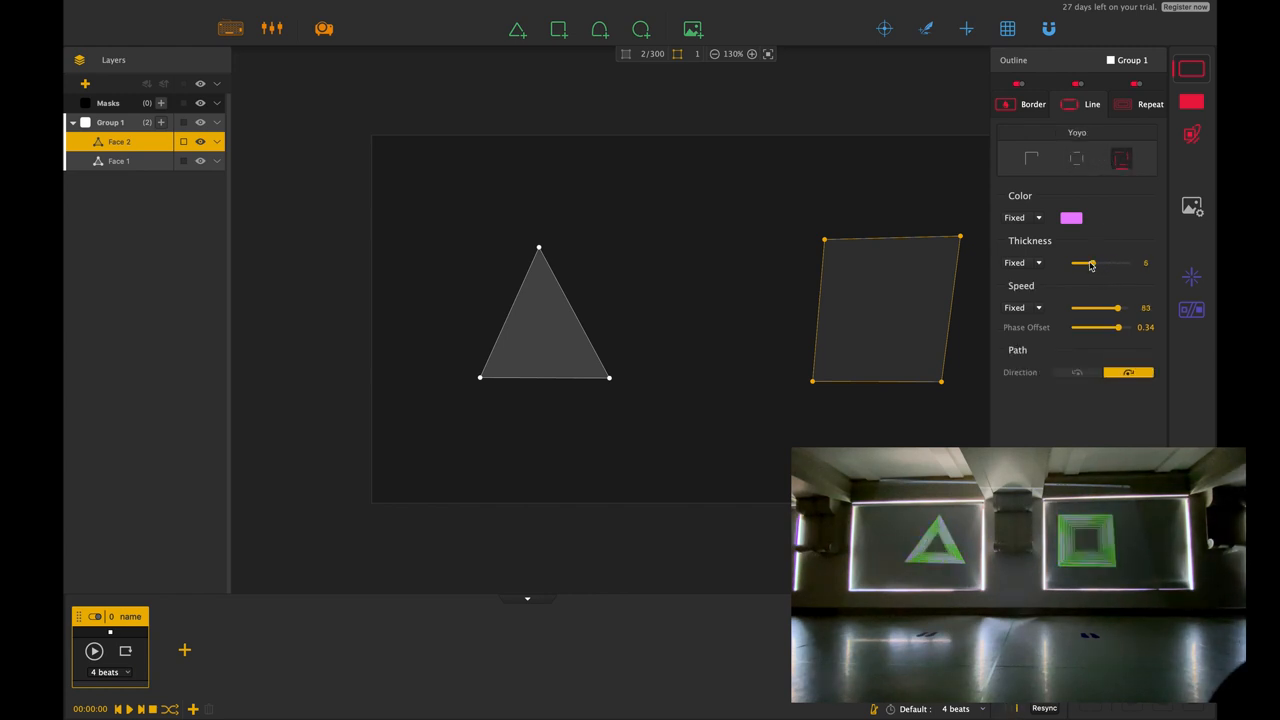
{"action": "left_click", "coordinate": [1036, 262]}
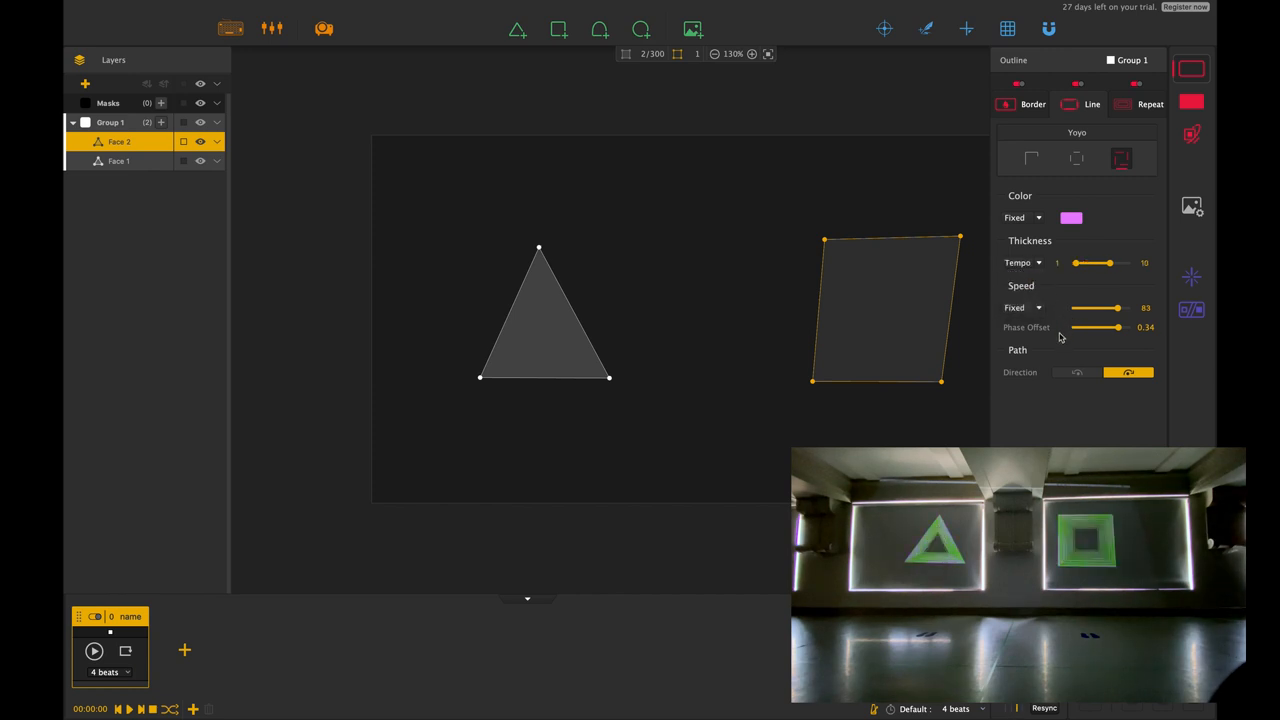
{"action": "left_click", "coordinate": [1076, 372]}
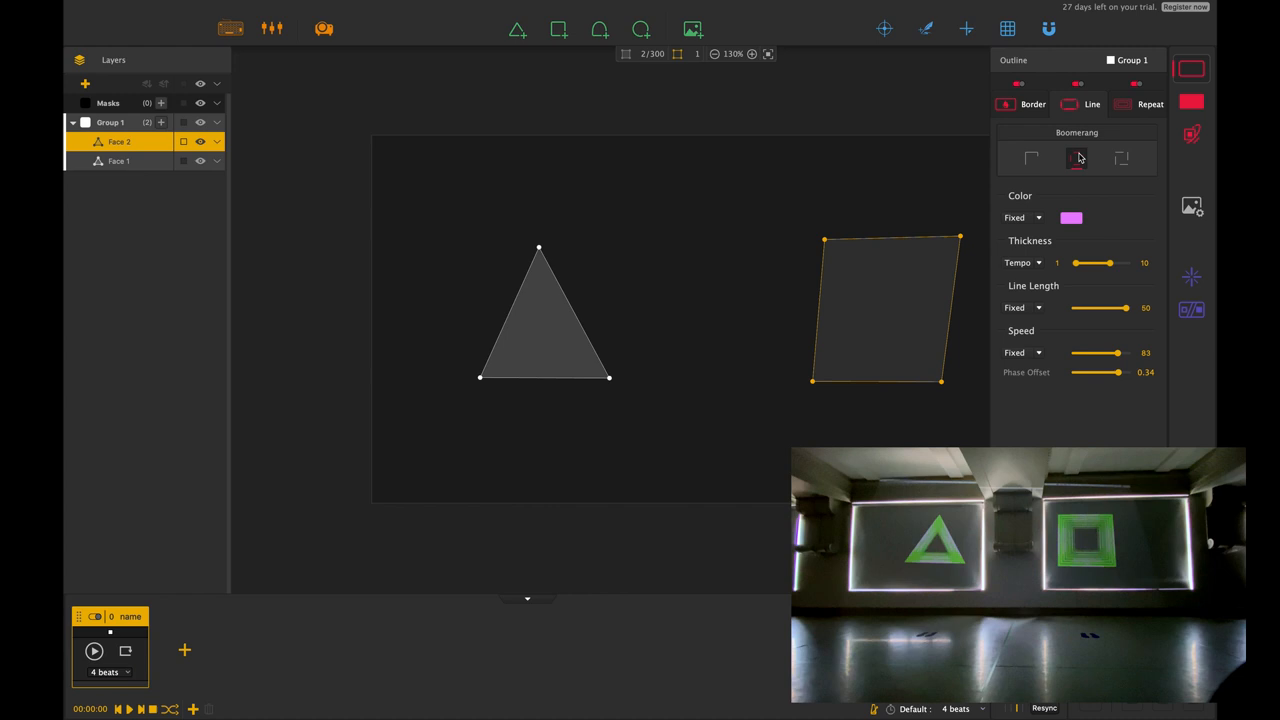
{"action": "left_click", "coordinate": [1070, 218]}
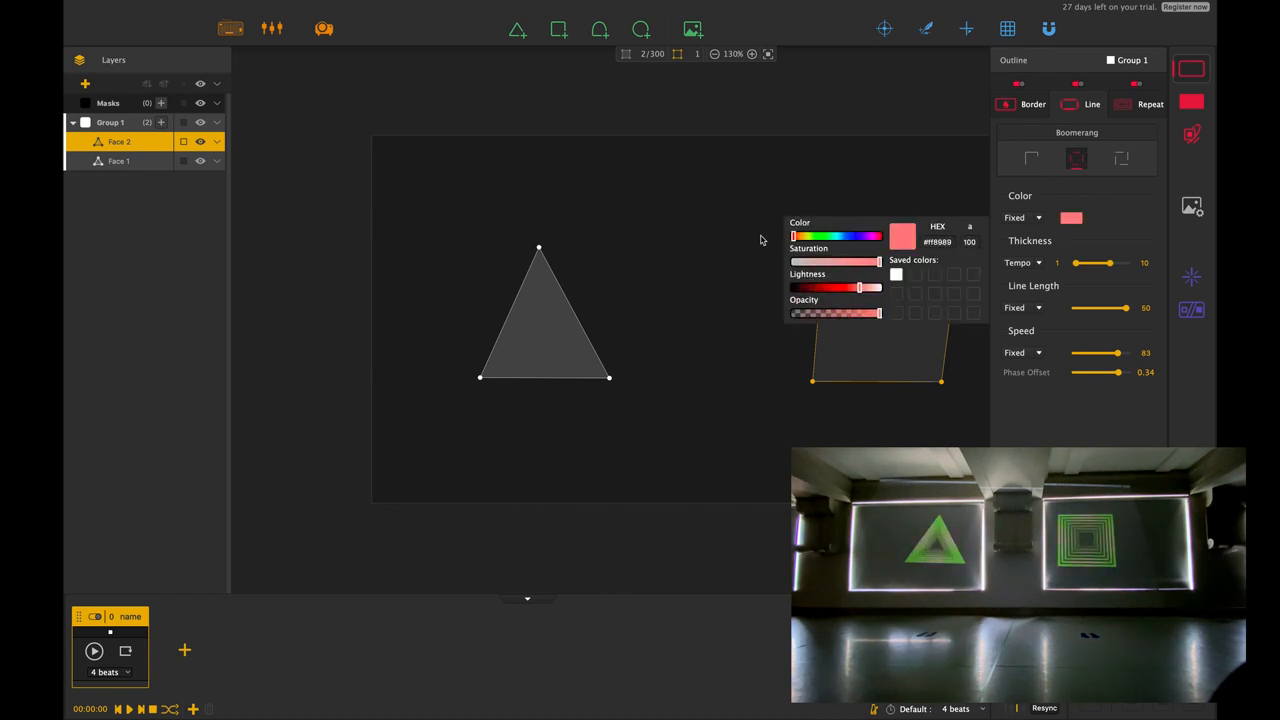
{"action": "mouse_move", "coordinate": [984, 288]}
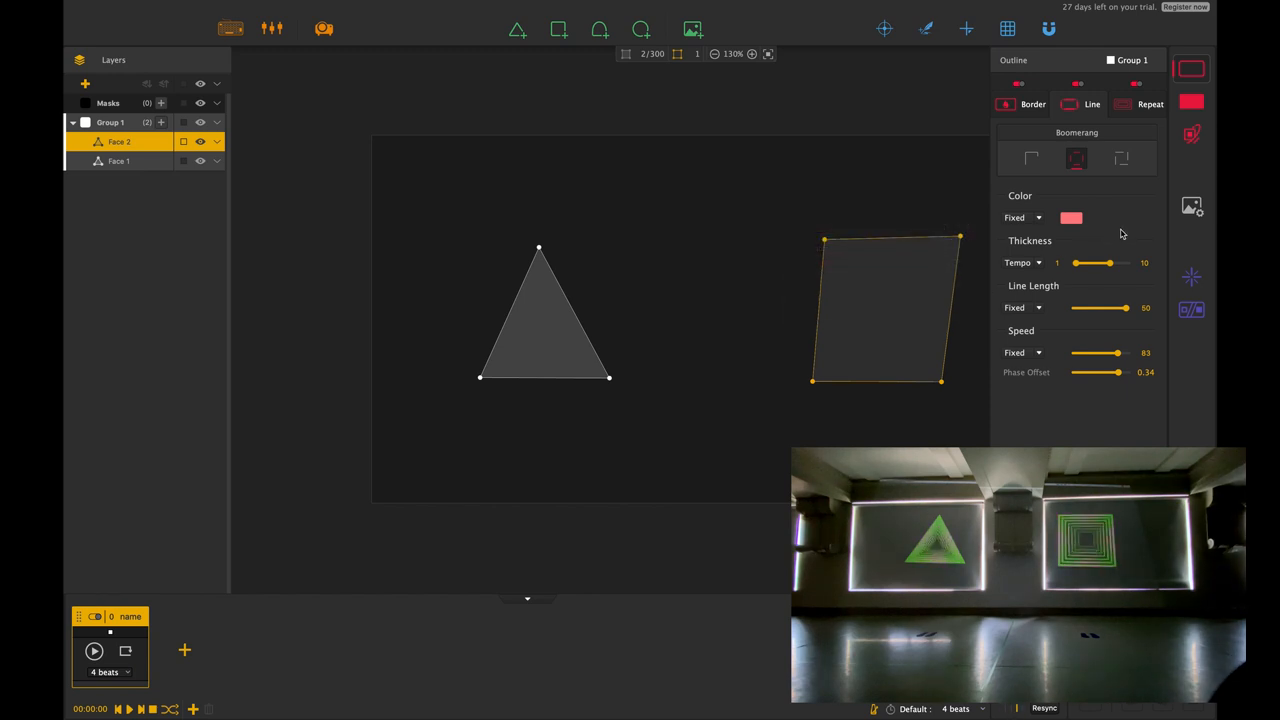
- Make the salmon line travel in Normal motion with dashes instead of bouncing
{"action": "left_click", "coordinate": [1032, 160]}
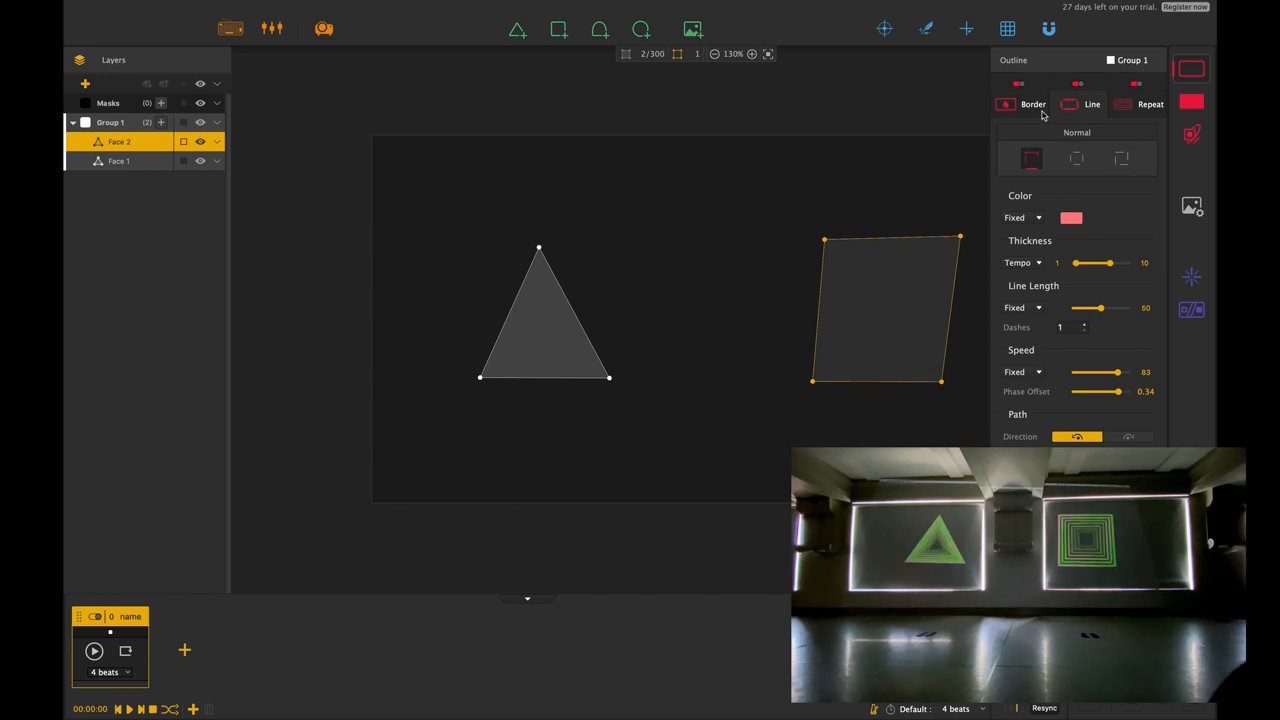
- Try Blinking and Half border styles, then set the green borders to Quarter
{"action": "left_click", "coordinate": [1006, 104]}
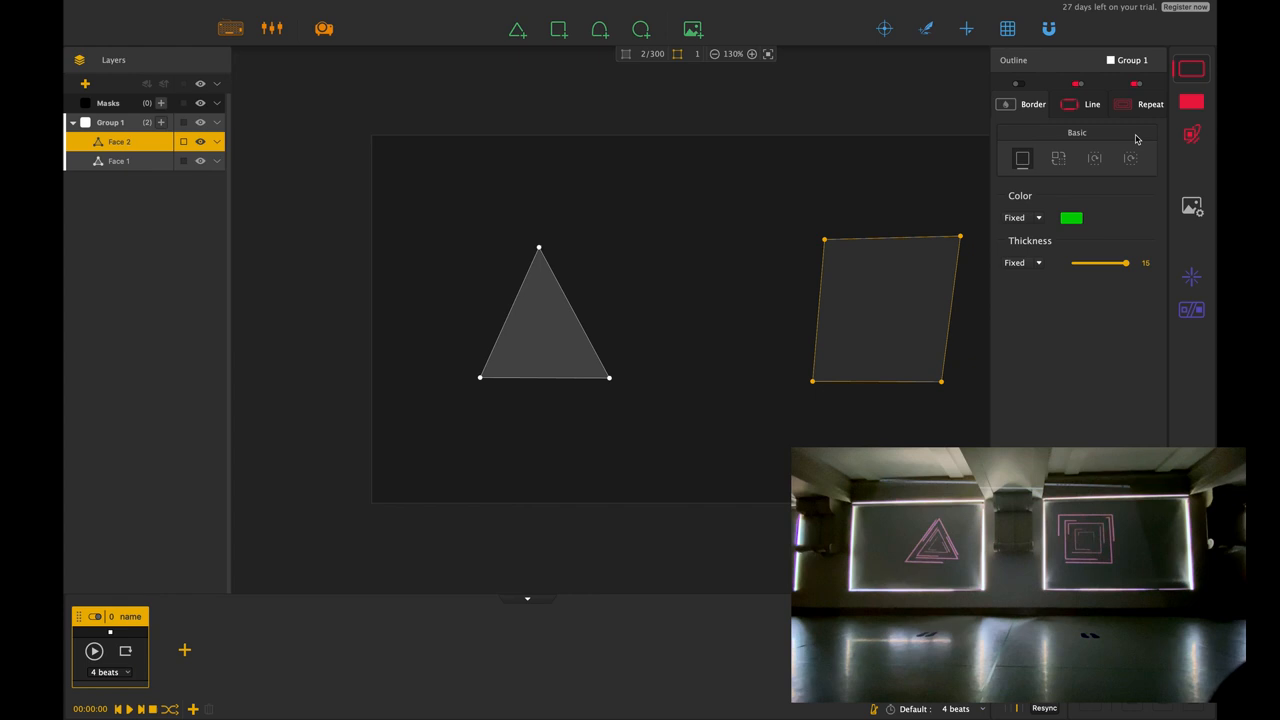
{"action": "left_click", "coordinate": [1058, 160]}
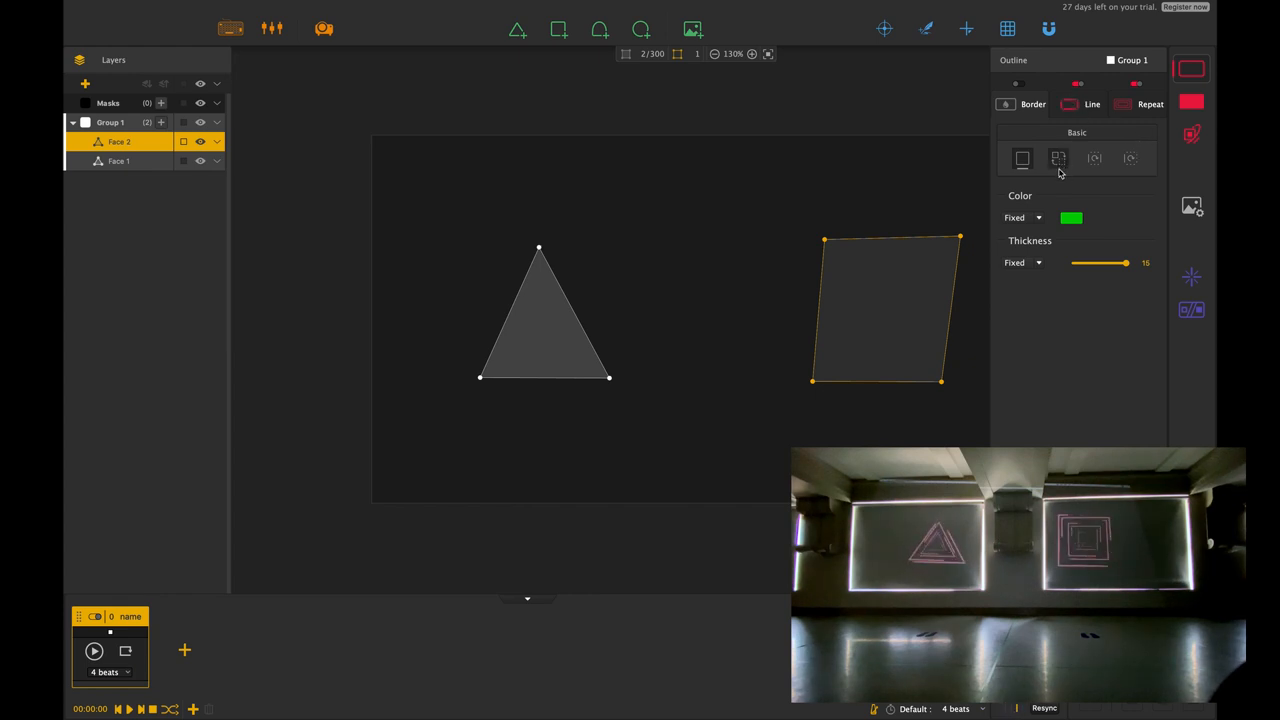
{"action": "left_click", "coordinate": [1094, 160]}
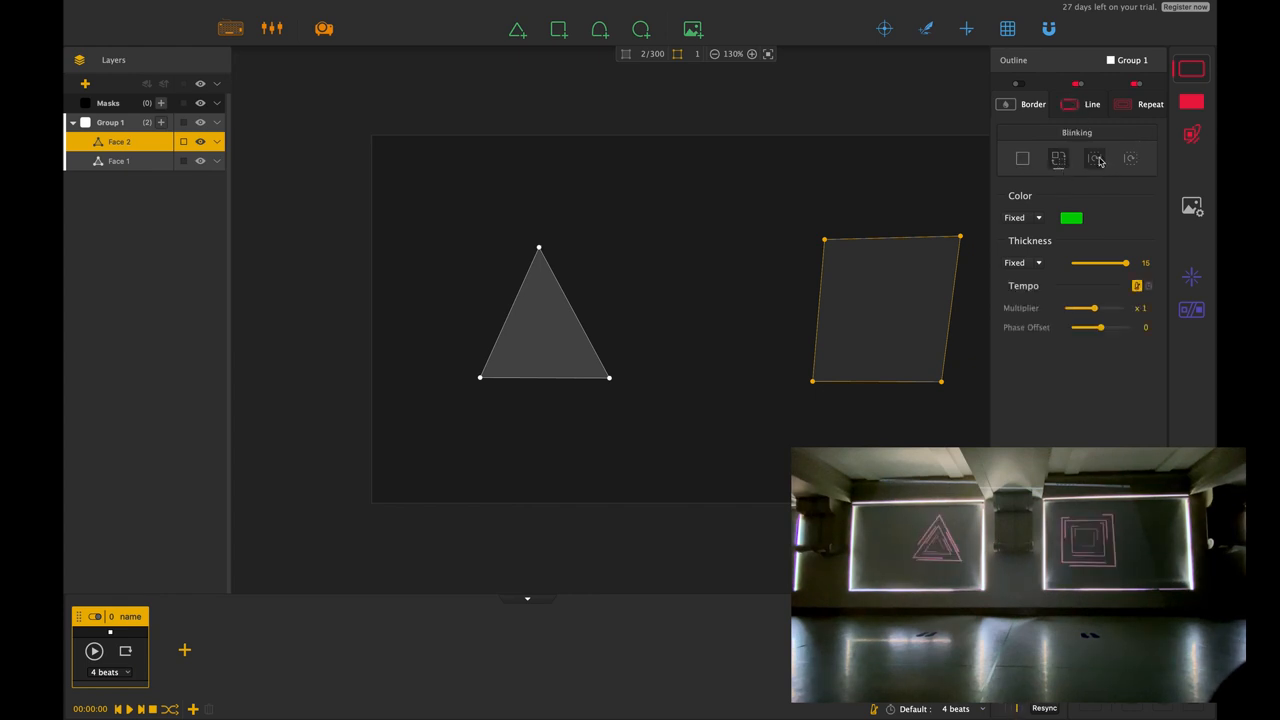
{"action": "left_click", "coordinate": [1094, 158]}
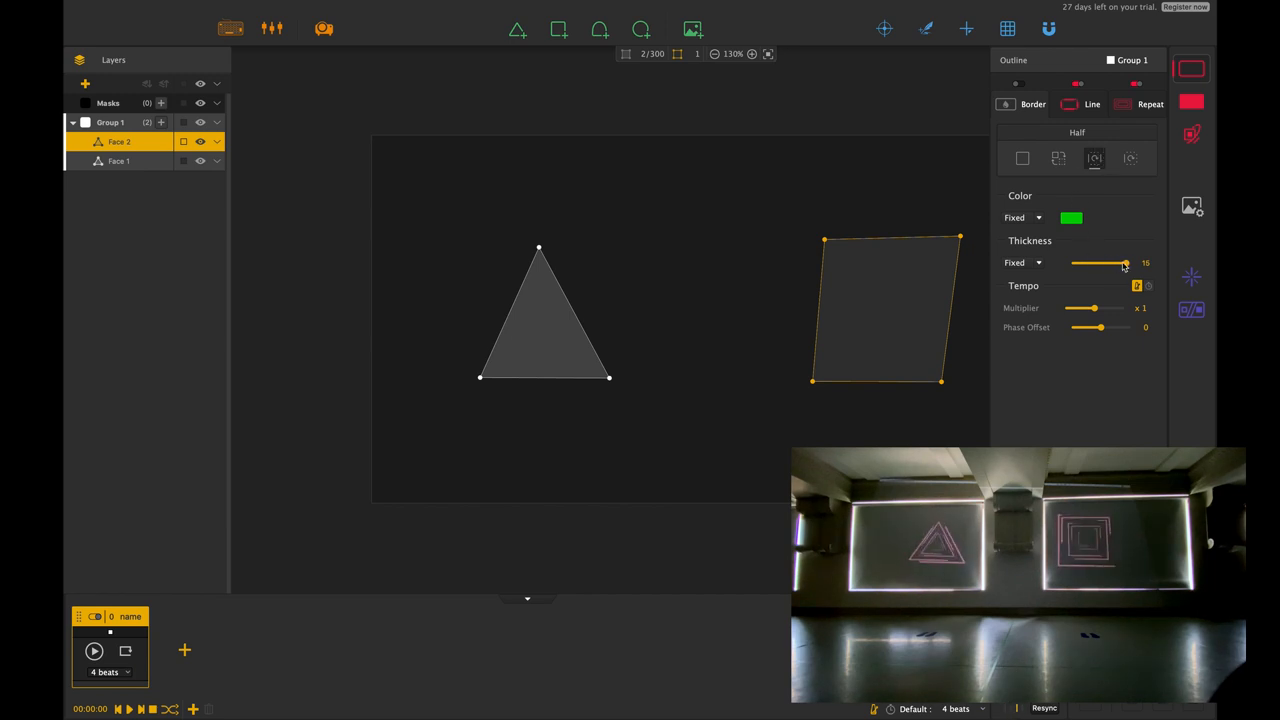
{"action": "left_click", "coordinate": [1130, 158]}
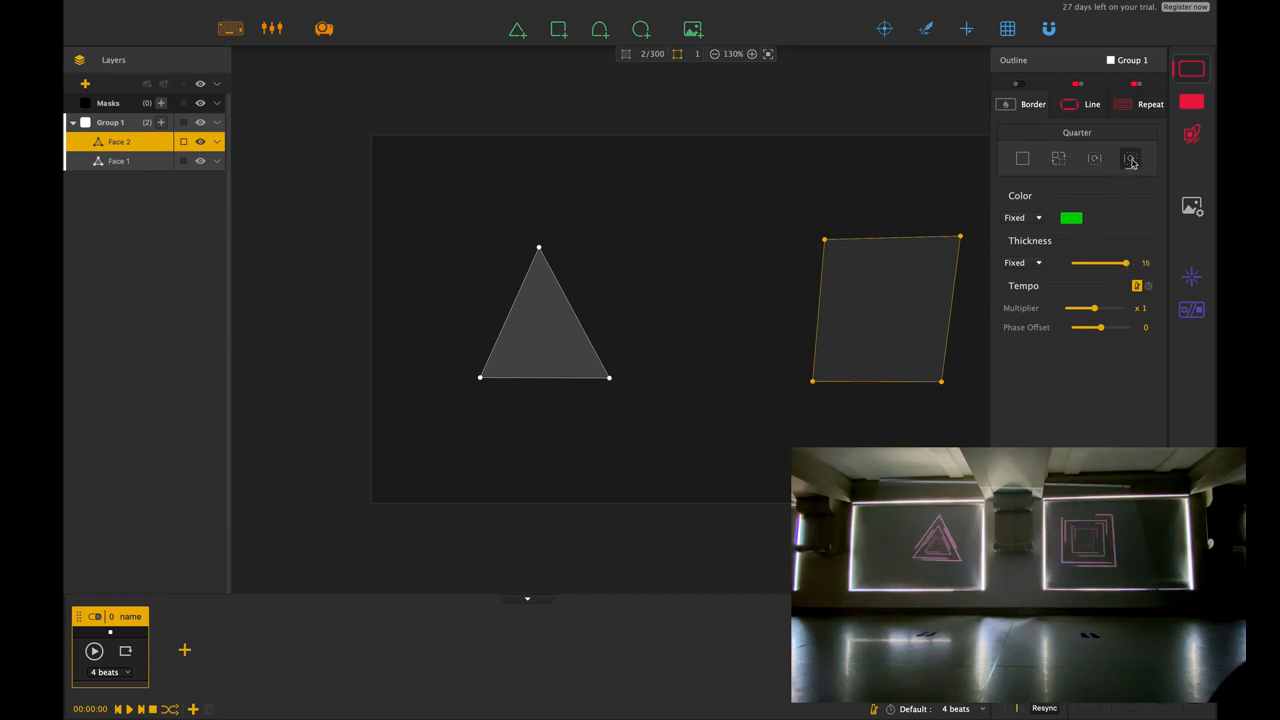